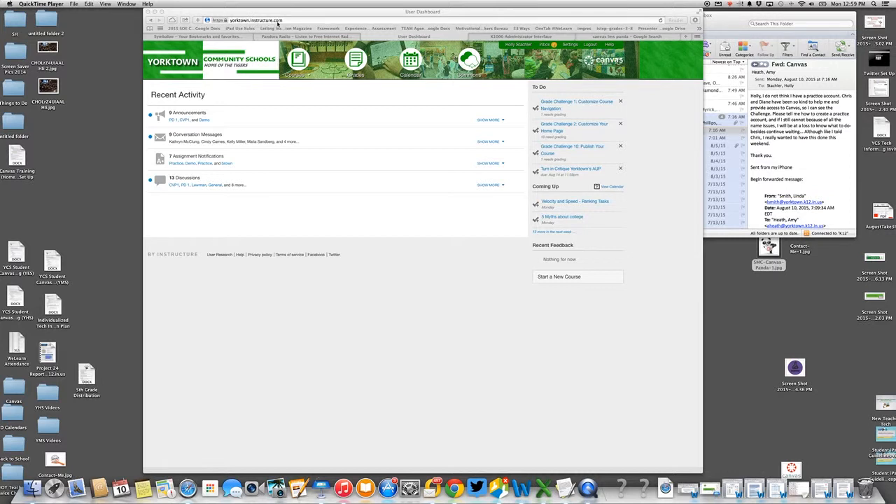
mouse_move(406, 171)
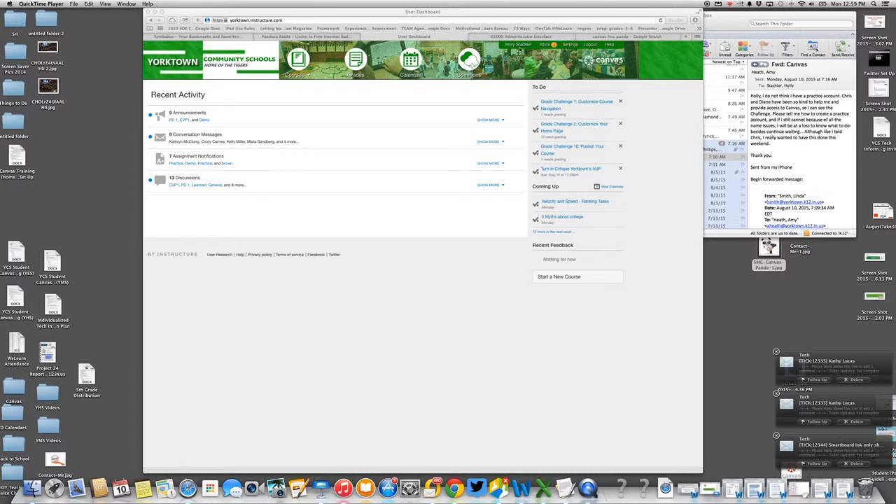
mouse_move(400, 157)
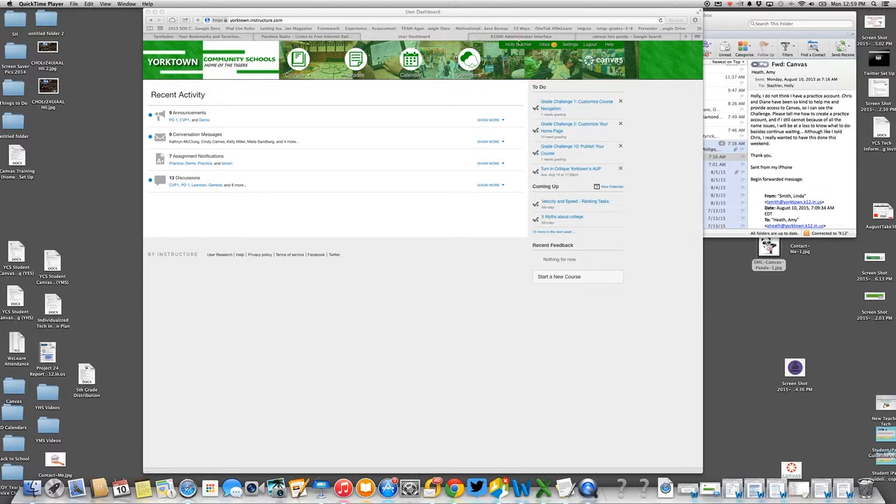
mouse_move(400, 150)
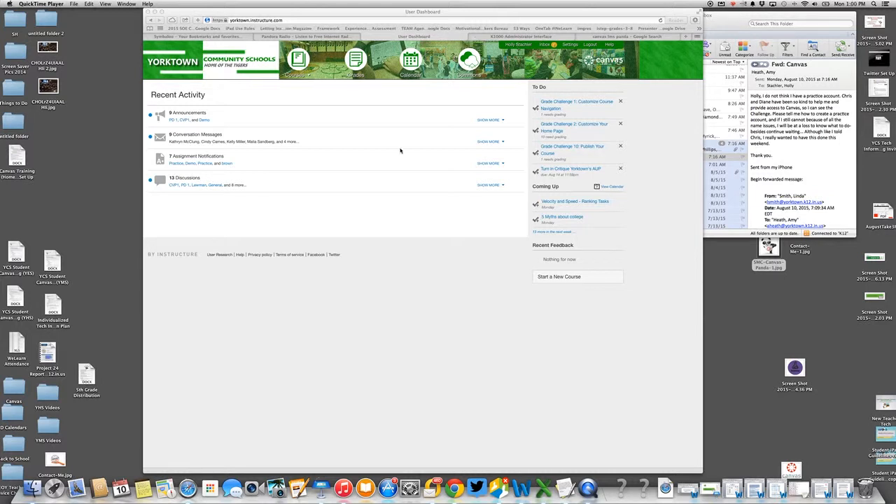
mouse_move(590, 279)
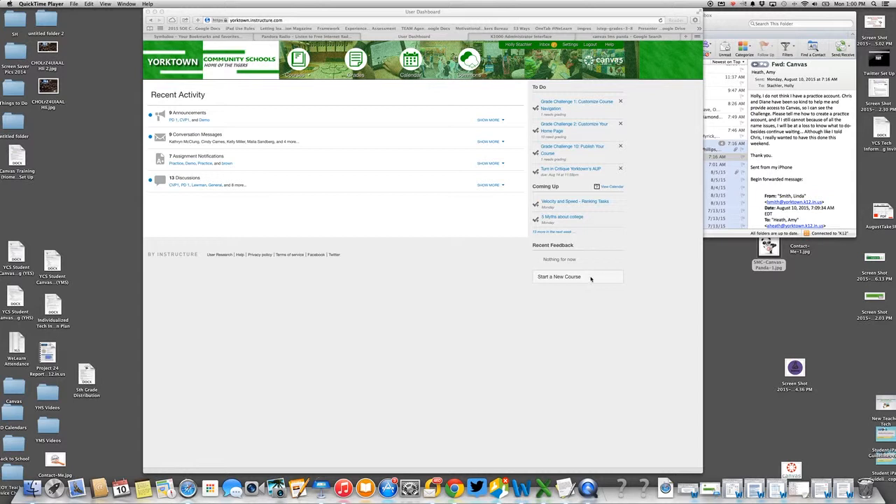
Open the new-course form and try names like 'Practice-Heath', then erase them
click(559, 276)
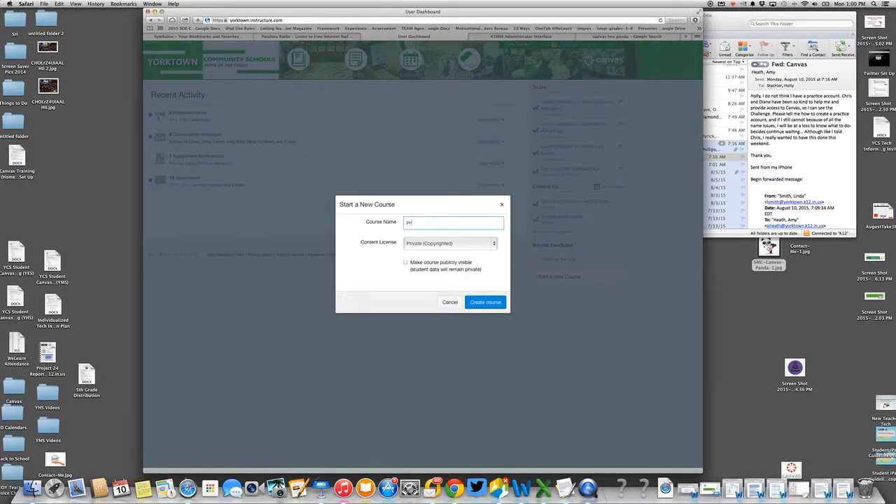
text(Practice)
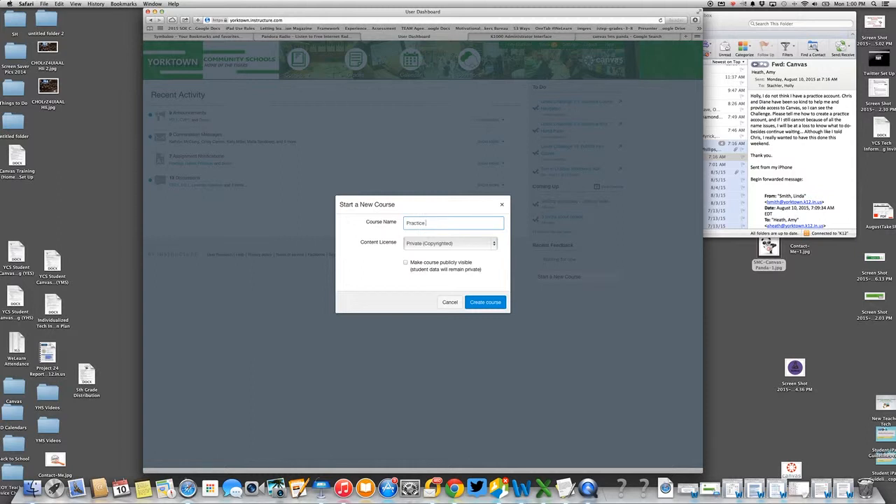
text(-)
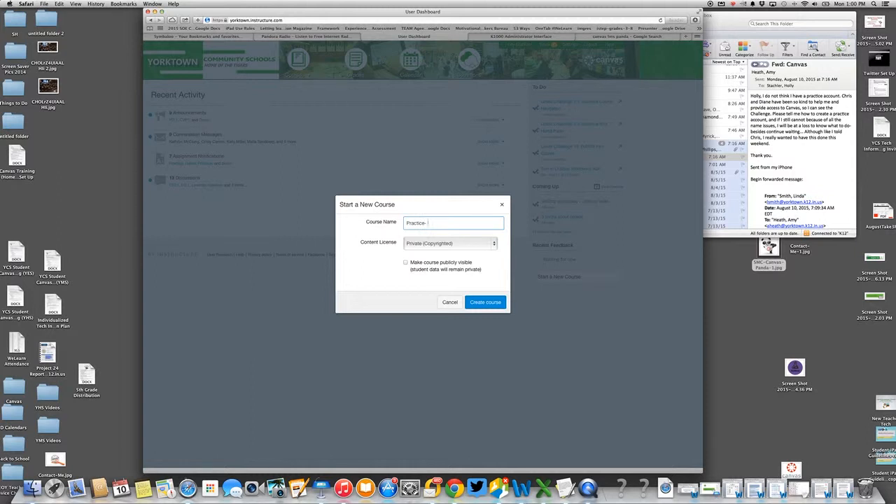
text(Heath)
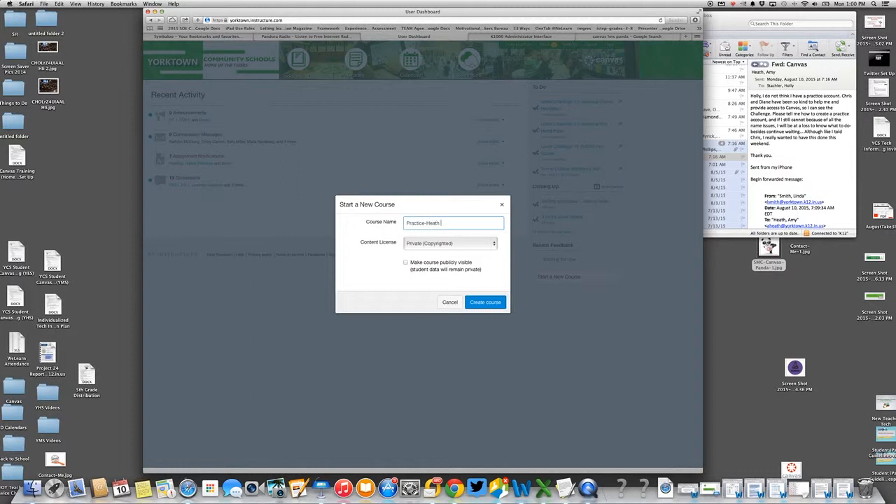
text(Practice-A)
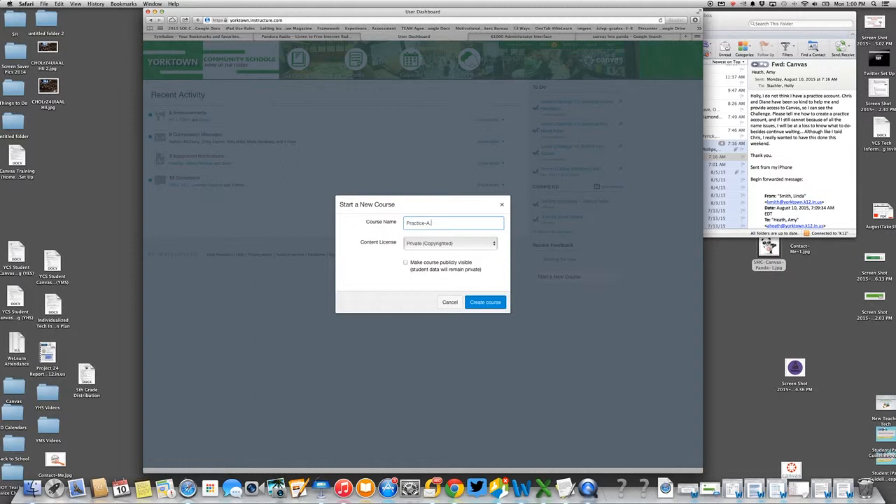
text(Heath)
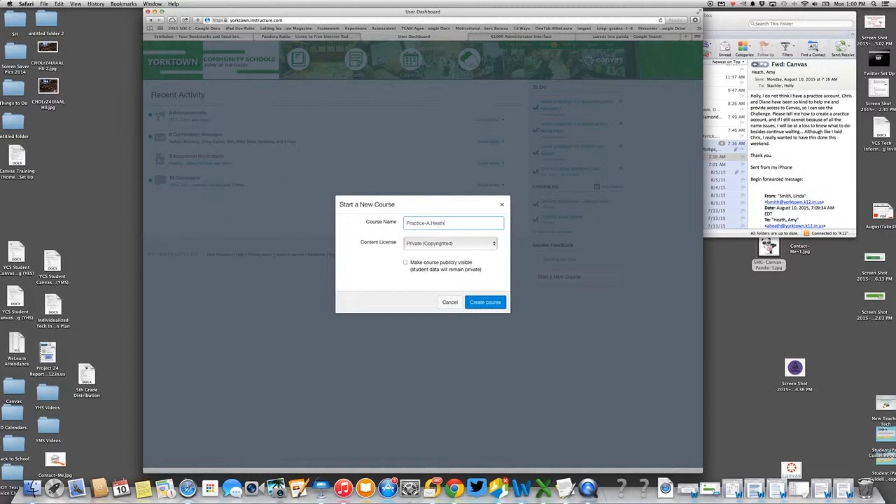
key(backspace)
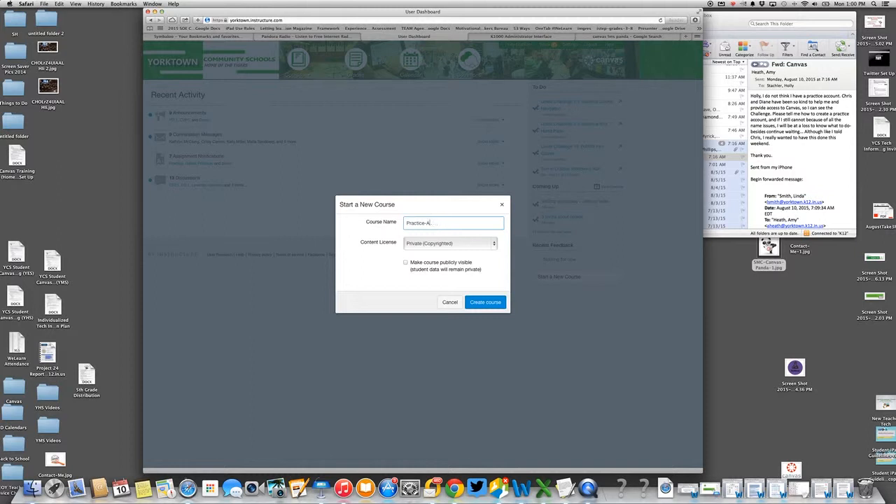
text(Pra)
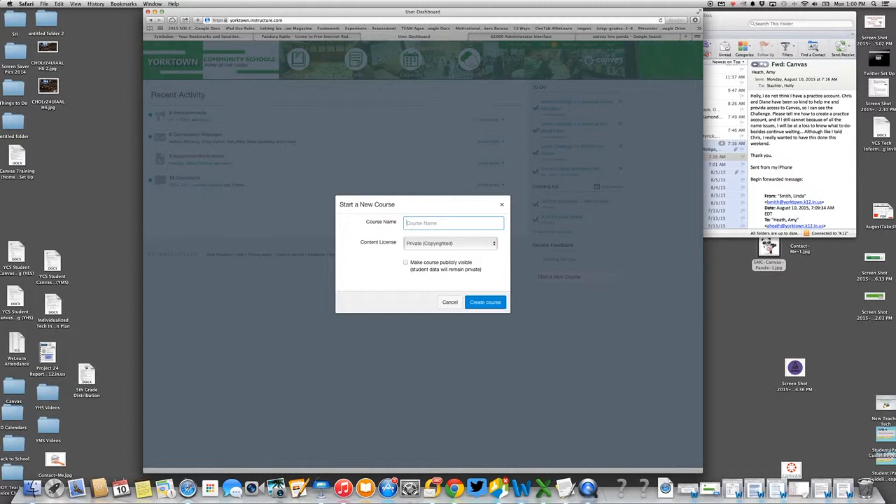
Enter 'Heath Reading' as the course name and reselect Private (Copyrighted) license
text(Heath)
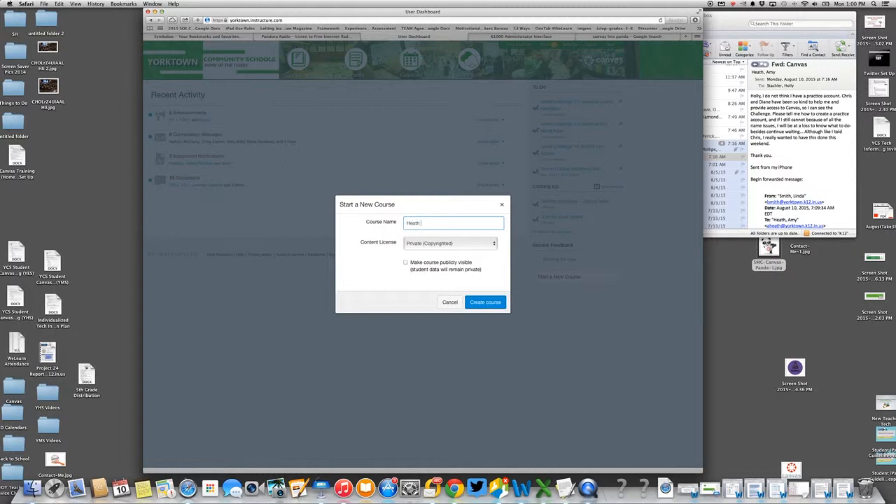
text(Reading)
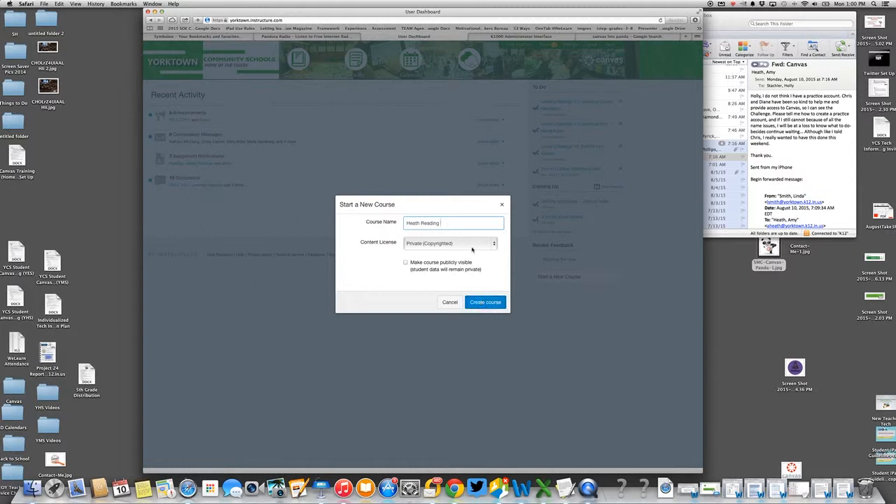
click(451, 243)
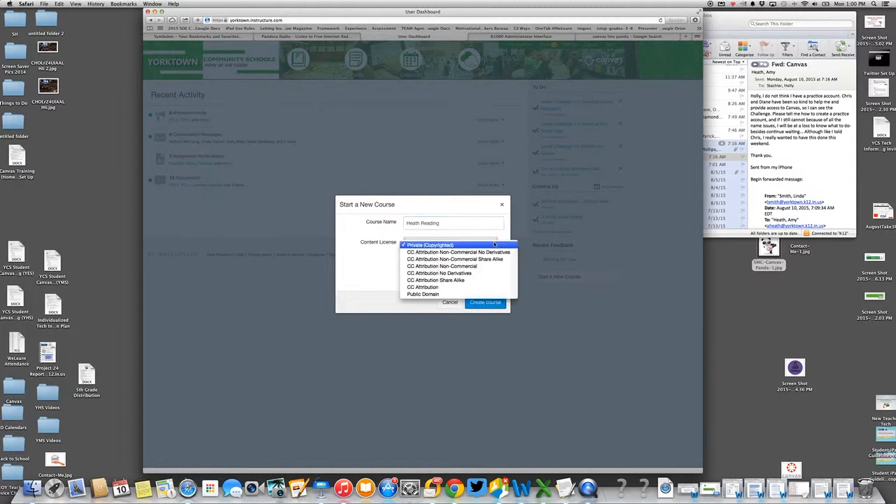
click(448, 244)
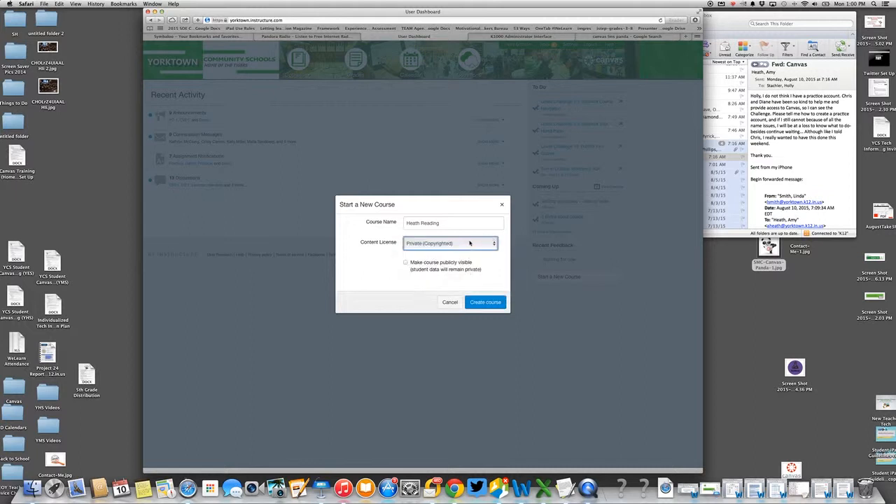